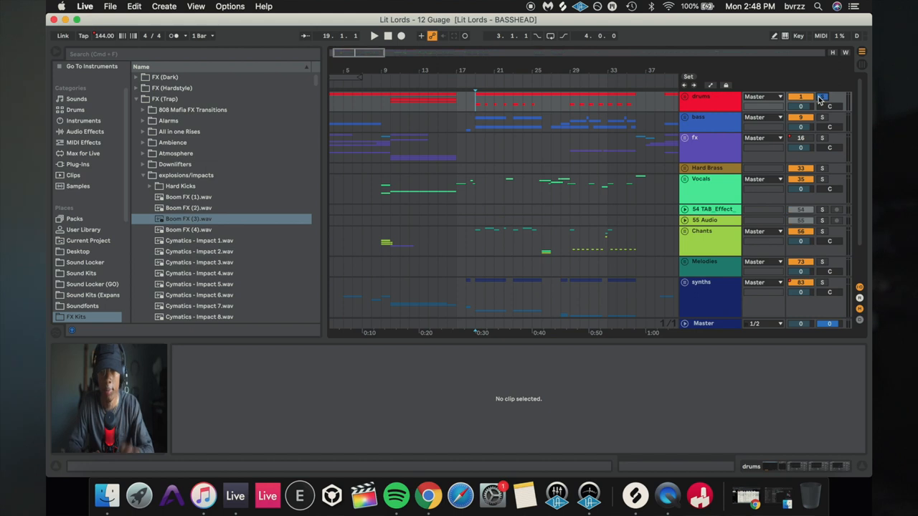
Unfold the drums group to show its TK2 and IQ 813 HC8 drum tracks
click(374, 36)
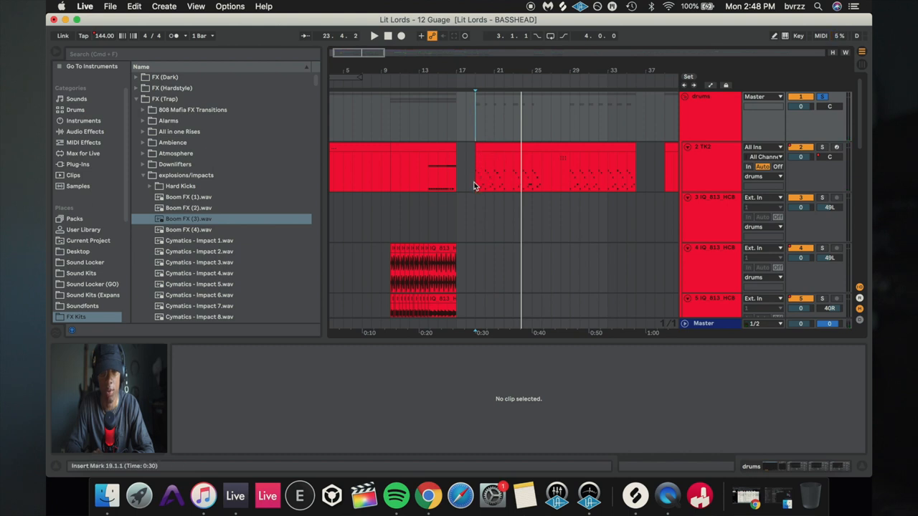
Collapse the drums, unfold the bass group, and show the 11 Cymatics track's Simpler device
scroll(down, 3)
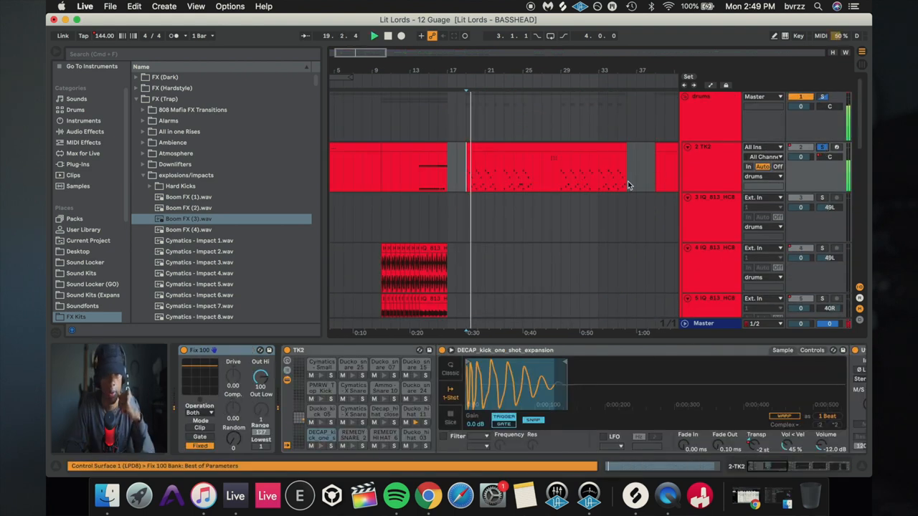
click(320, 436)
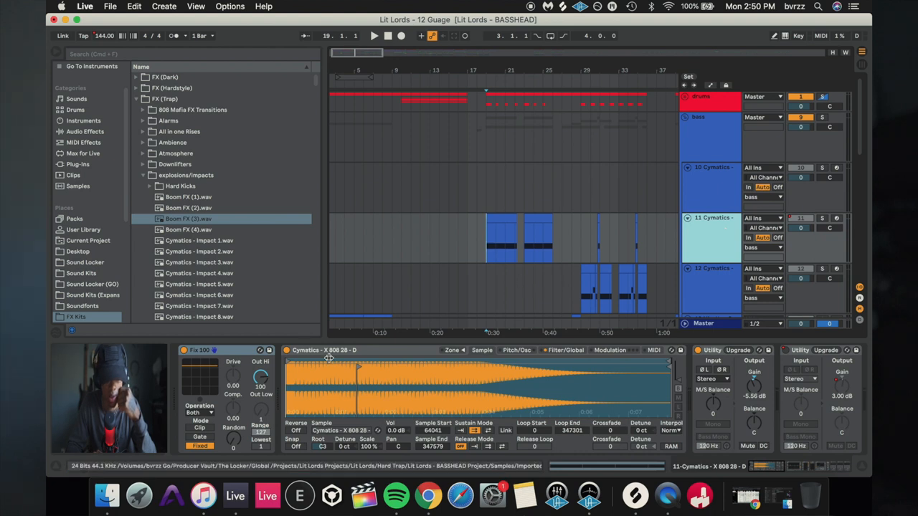
Collapse the bass group and display its chain: two compressors, a tuner and Focus One
scroll(down, 3)
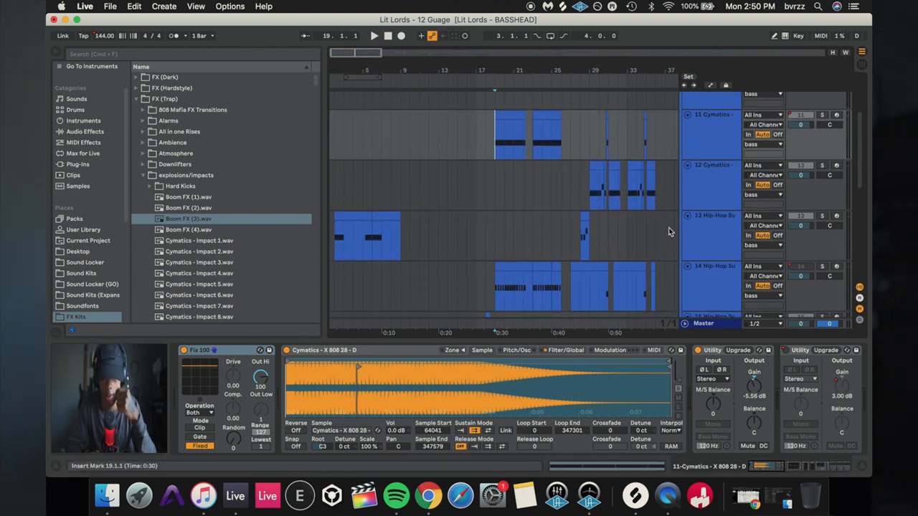
scroll(down, 3)
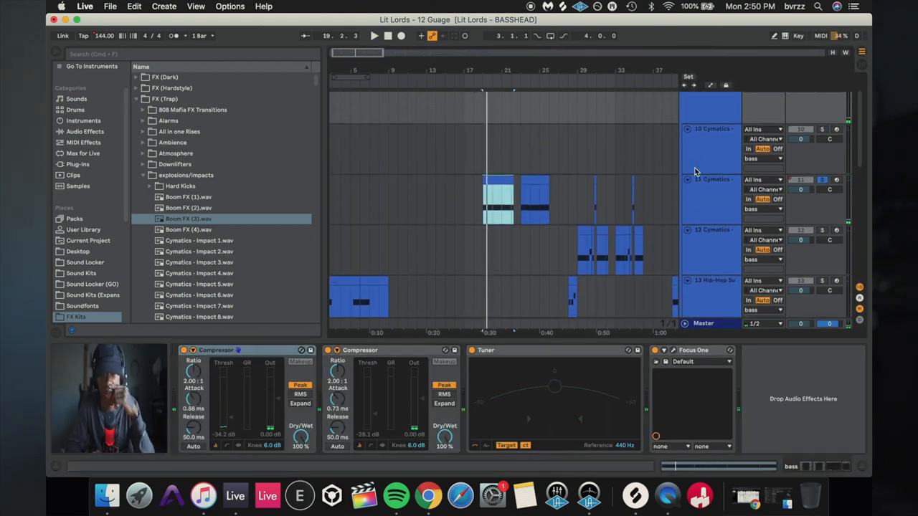
double_click(499, 193)
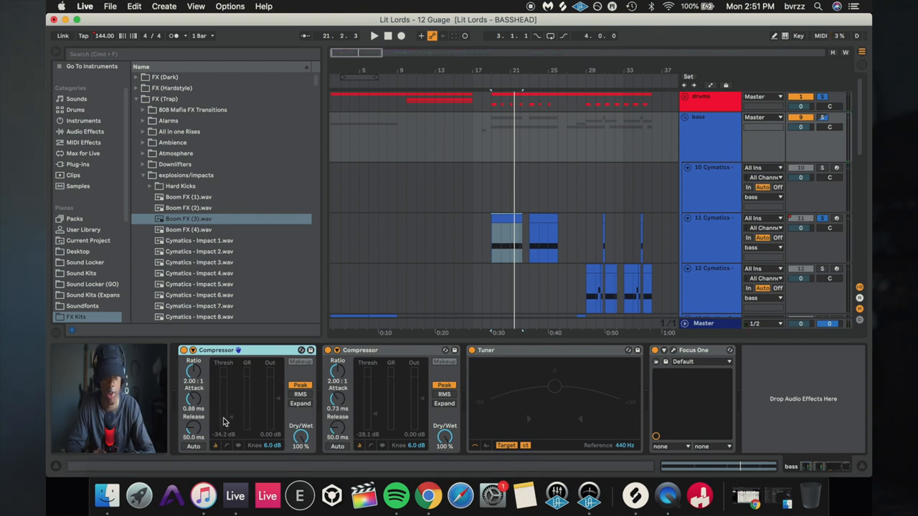
mouse_move(249, 434)
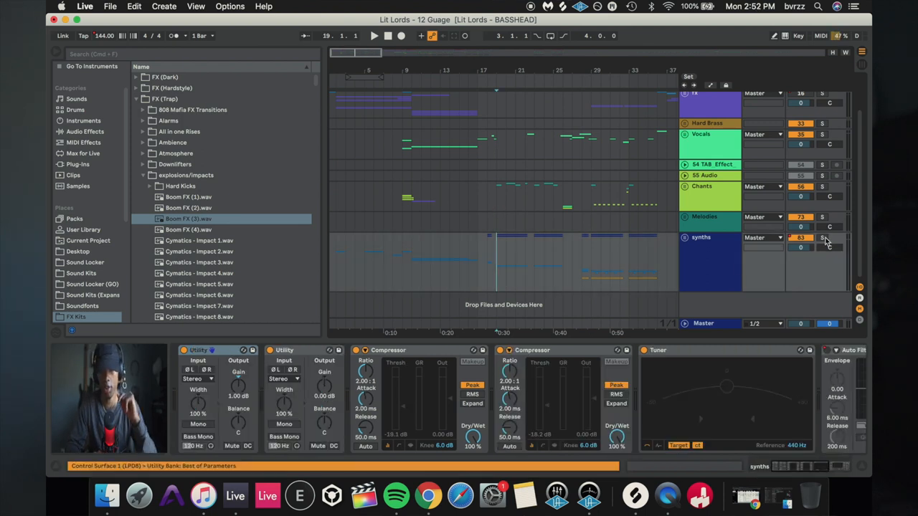
Play the vocals from bar 217, solo Chants, and unfold the synths group
click(373, 36)
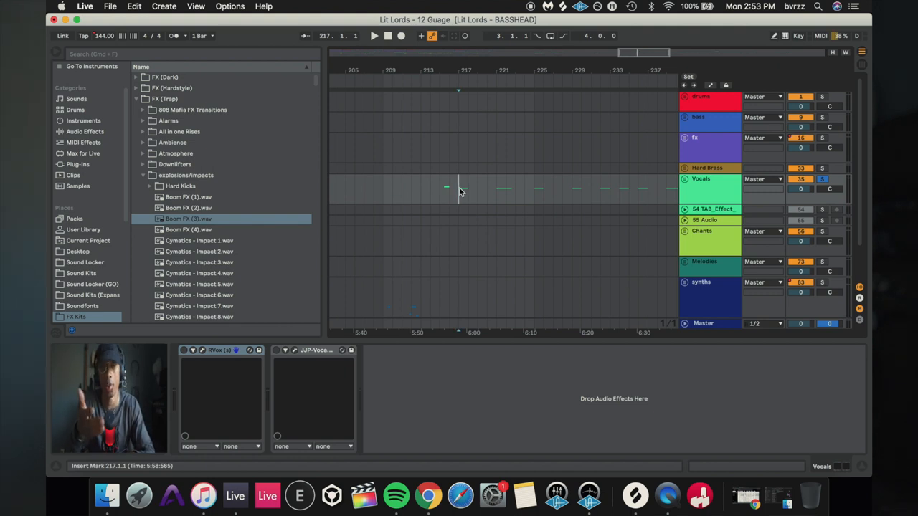
click(374, 36)
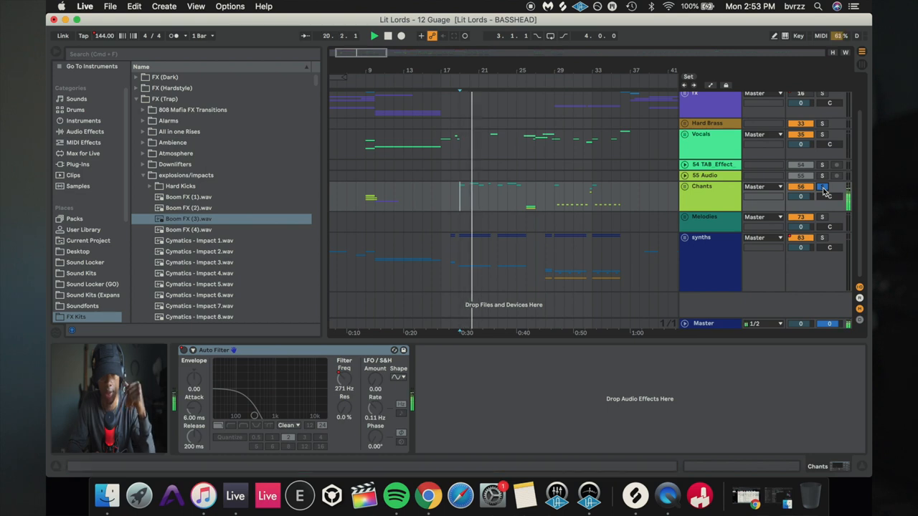
click(374, 35)
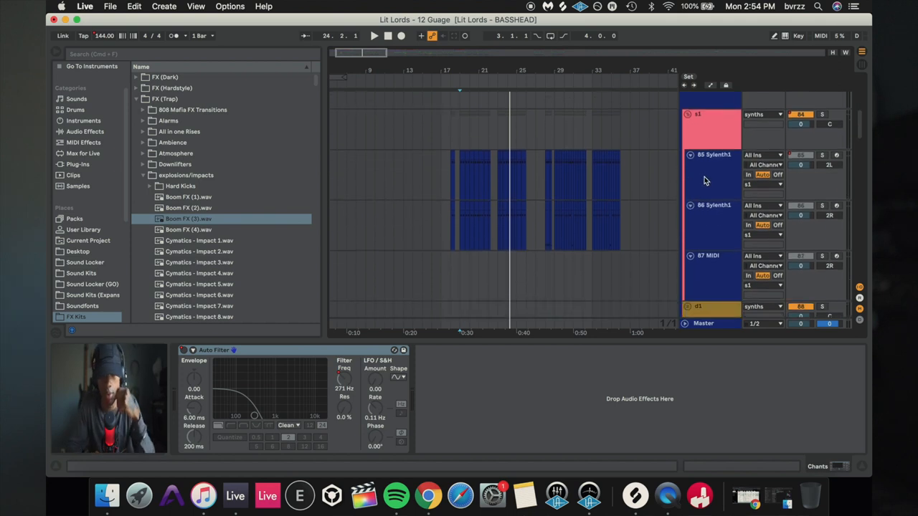
Show and solo a Sylenth1 layer, then display the 105 Cymatics drop loop's effect chain
click(710, 206)
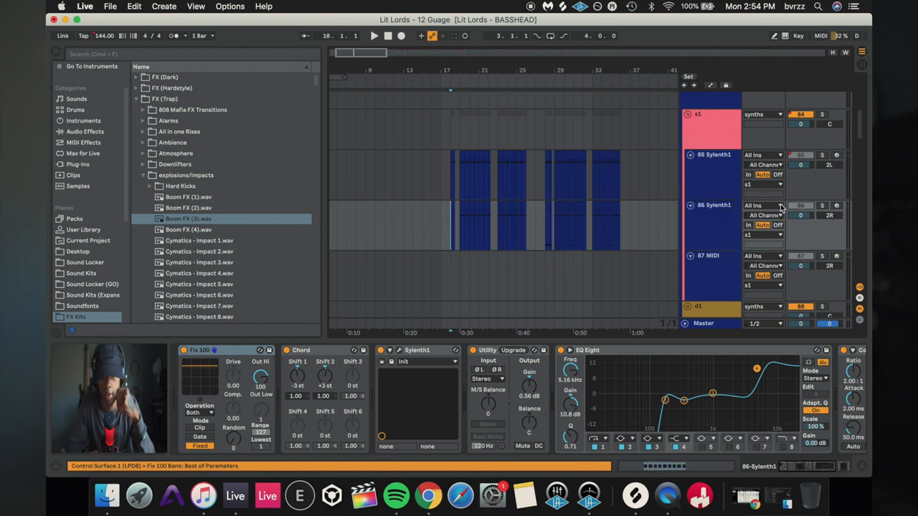
click(374, 35)
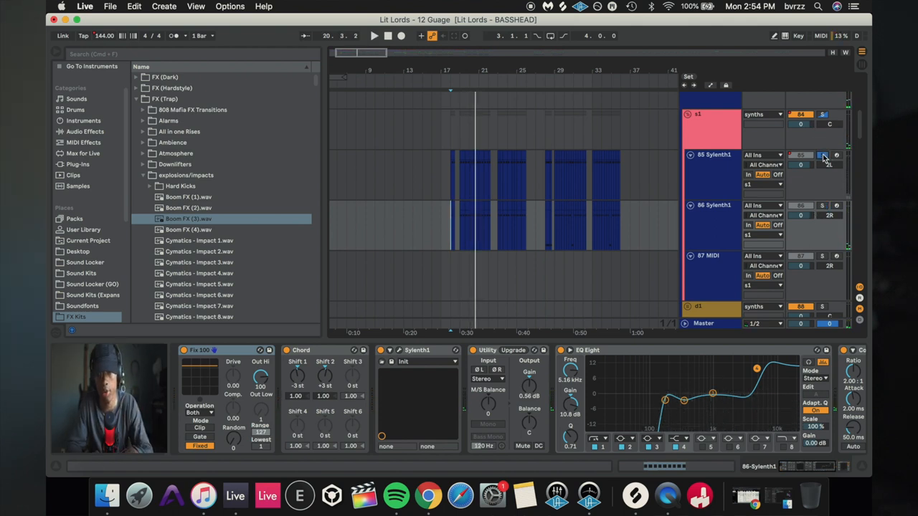
click(373, 35)
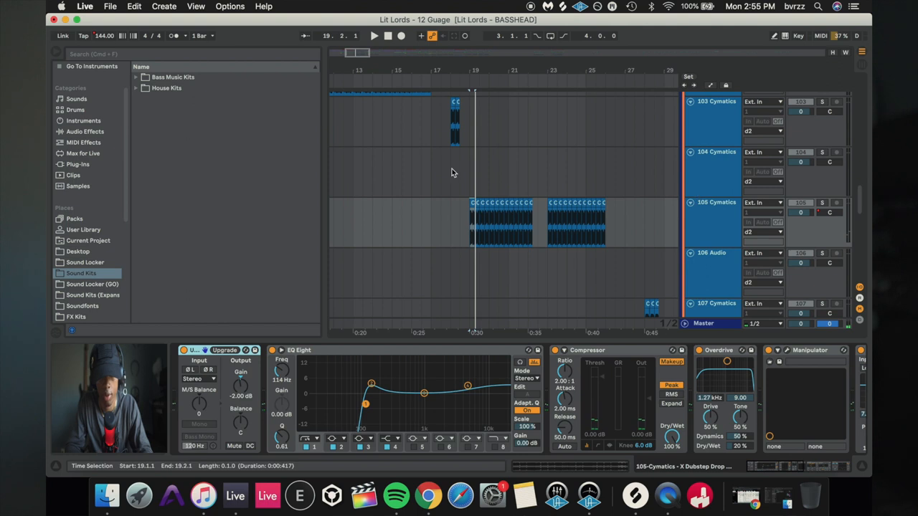
View the d2 group's devices, then follow 105 Cymatics' chain to the Standard Room reverb
click(822, 202)
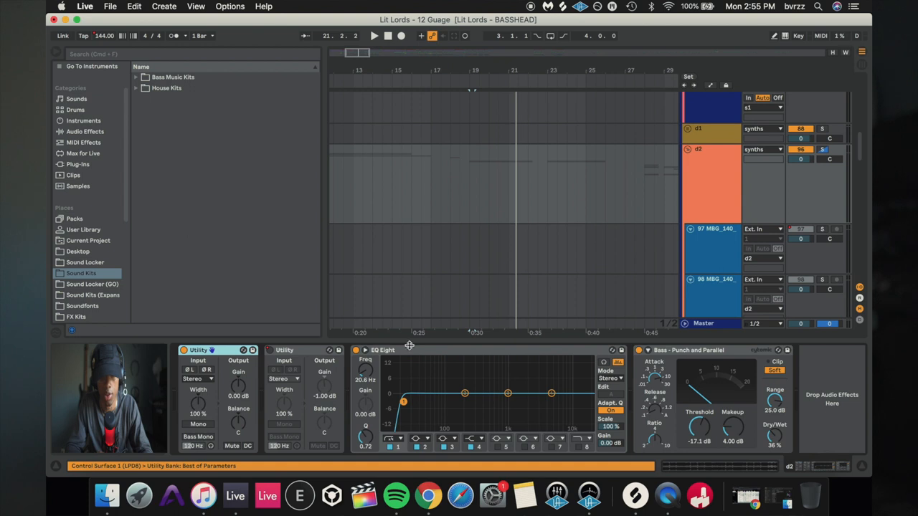
mouse_move(744, 151)
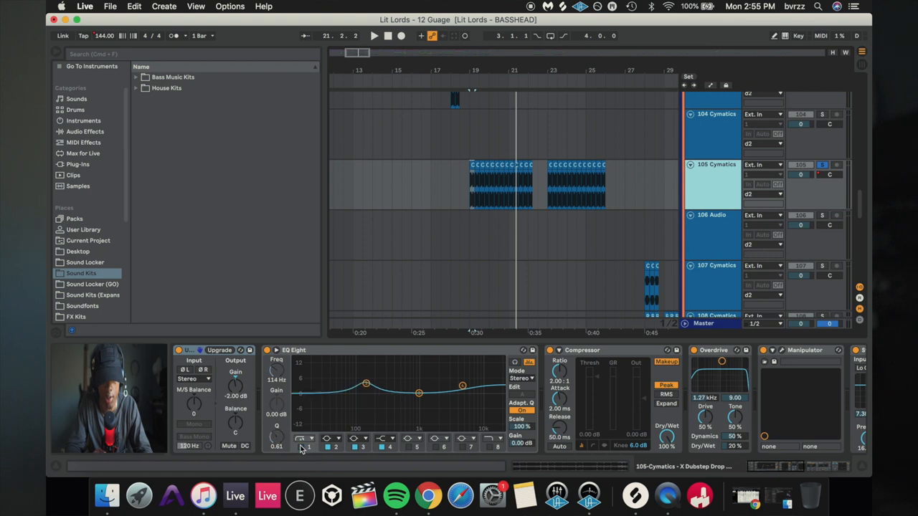
click(373, 35)
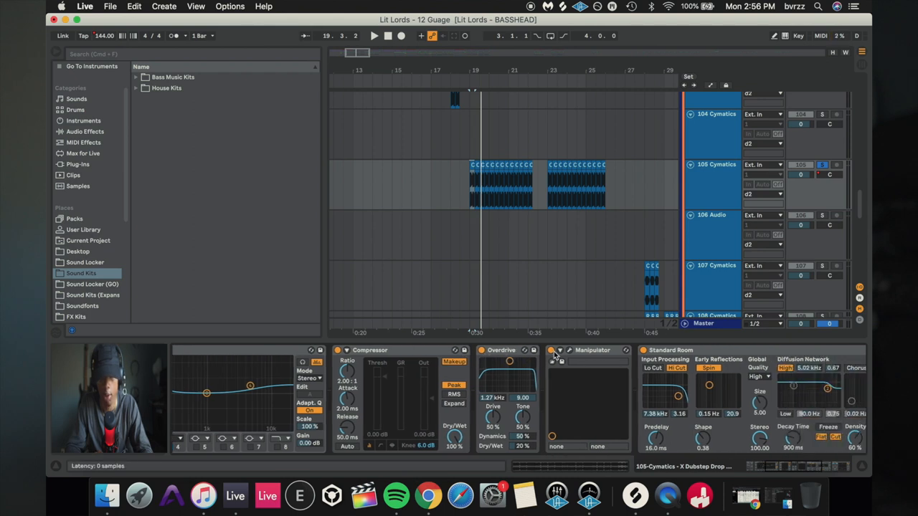
Open and close the Manipulator plug-in, then activate the final Disharmonics delay
click(560, 361)
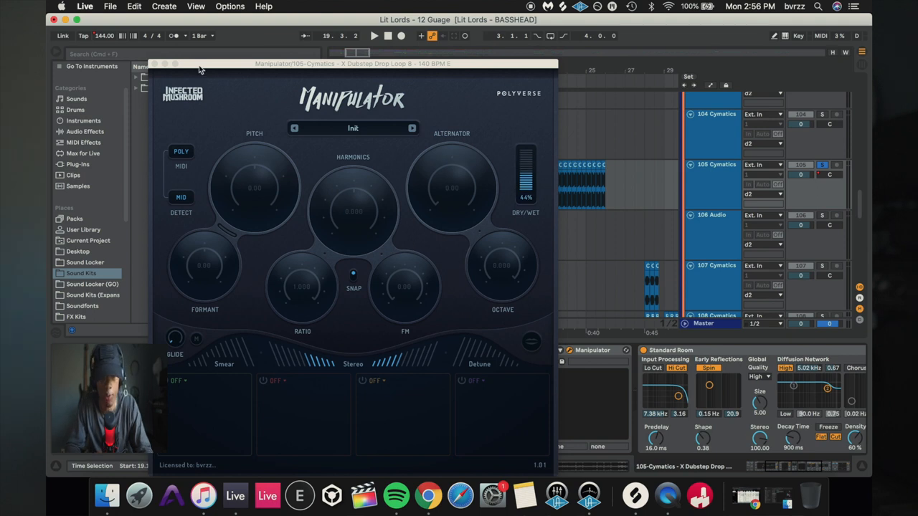
mouse_move(162, 95)
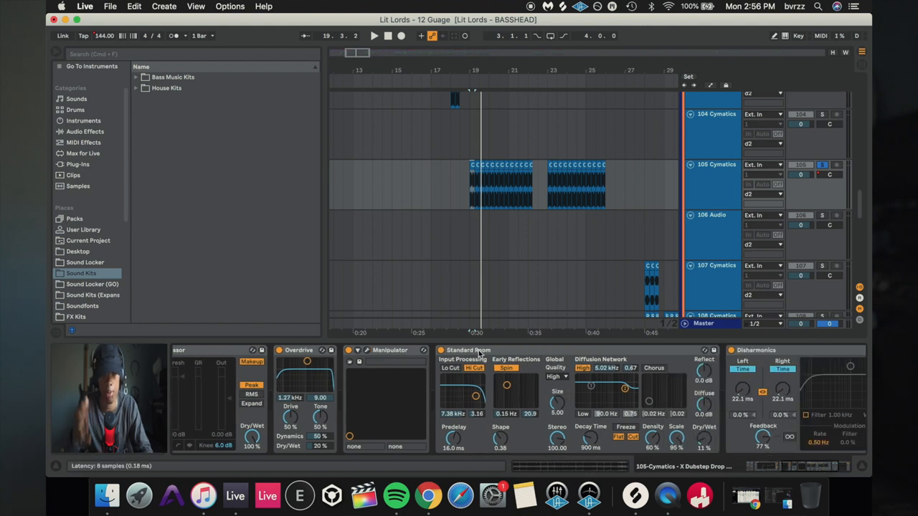
click(374, 36)
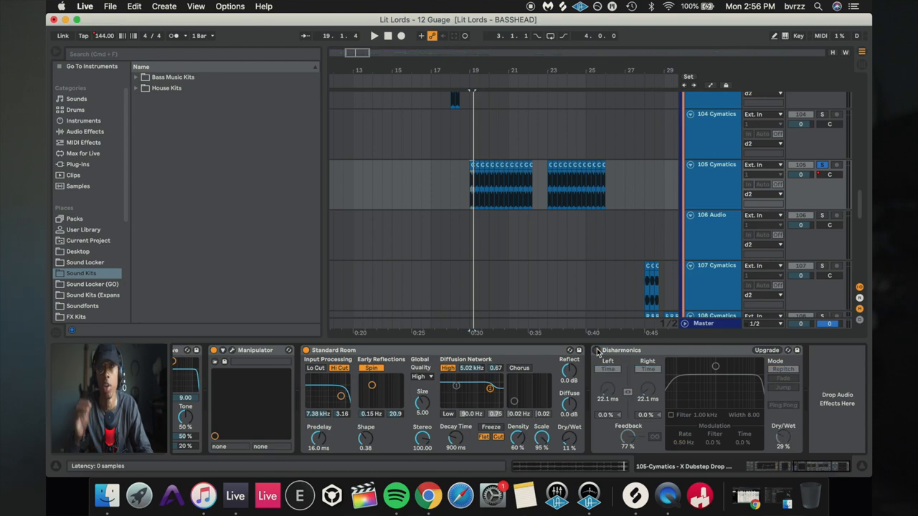
click(374, 35)
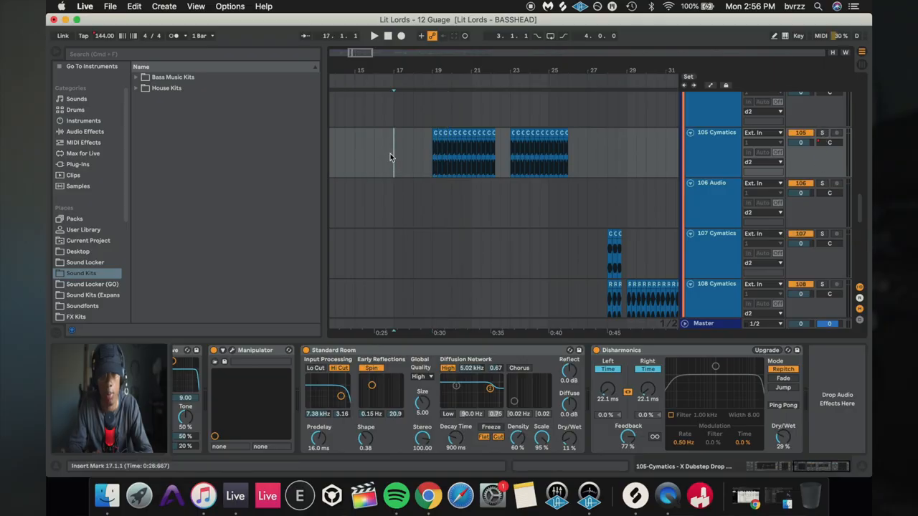
Start playback just before the drop loop, solo the synths group, and view tracks 107–111
click(373, 35)
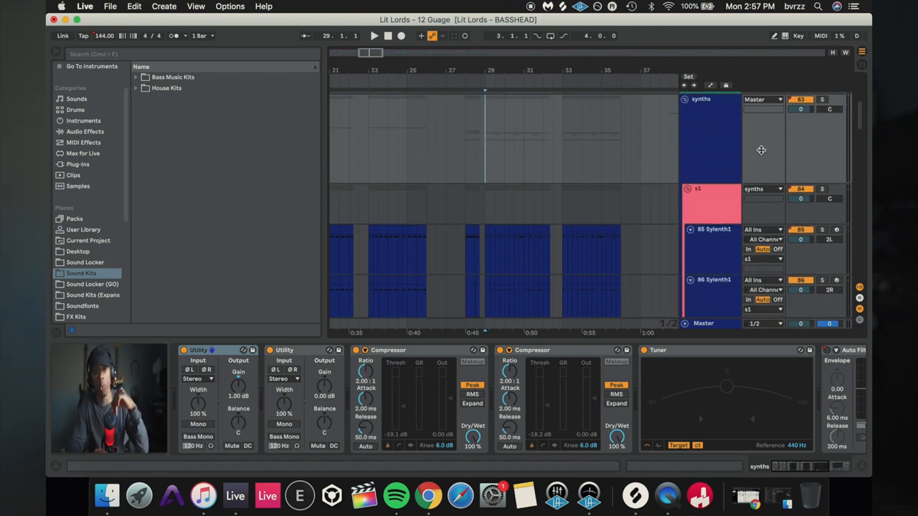
click(825, 100)
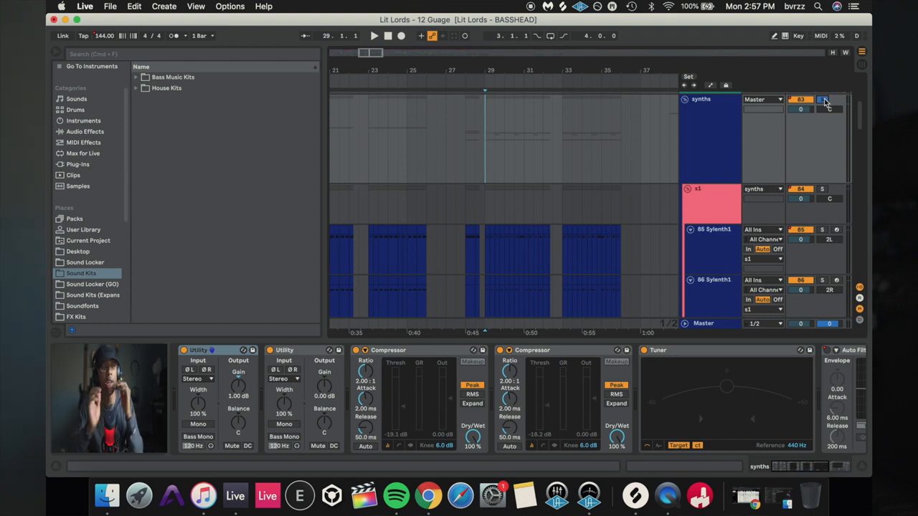
click(823, 189)
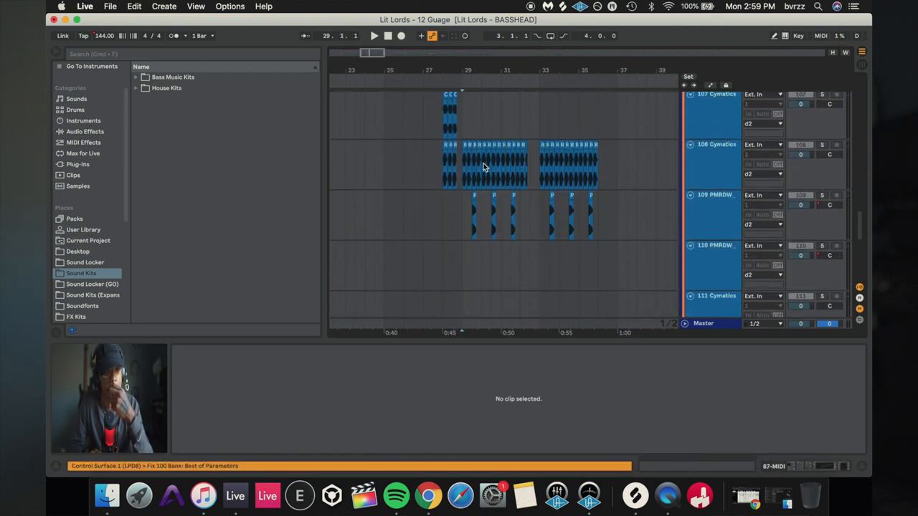
Select the riddim clip on track 108 and toggle its Disharmonics effect to compare
click(495, 165)
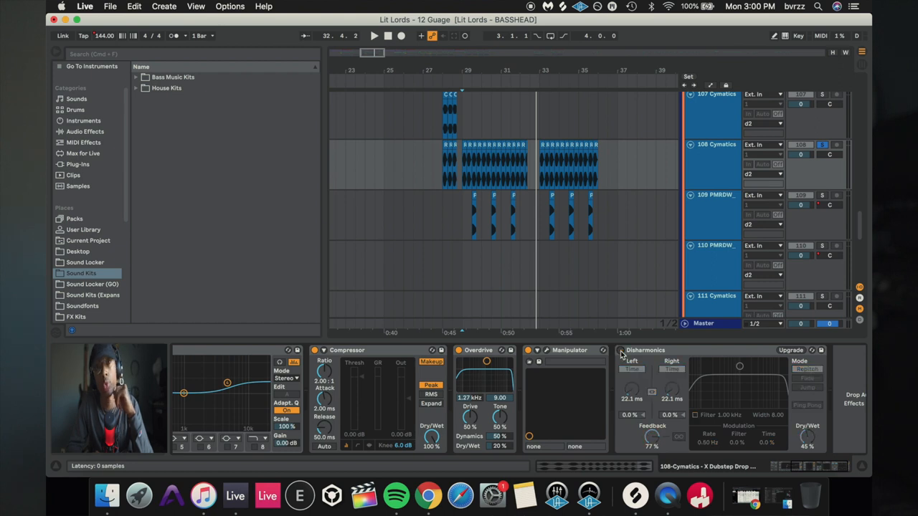
click(373, 35)
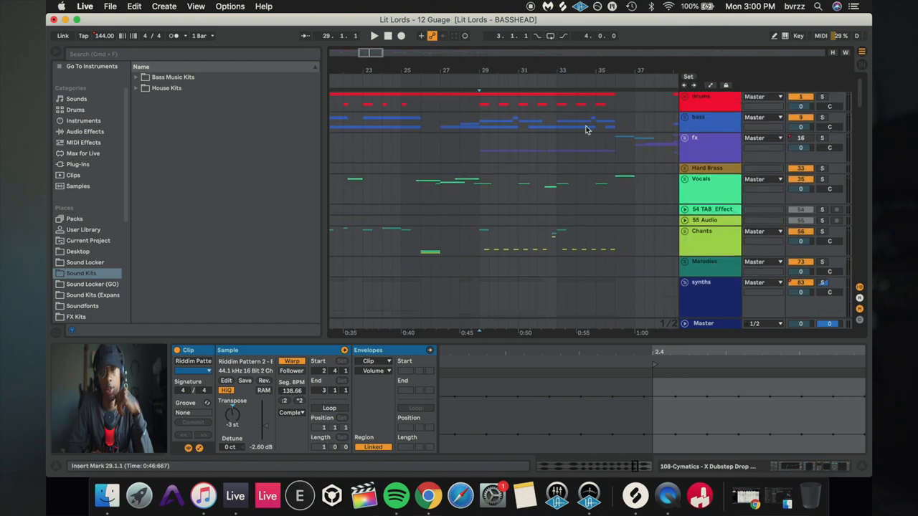
Solo the bass group and s1, then show the PMRDW bass one-shot clip on track 109
click(823, 117)
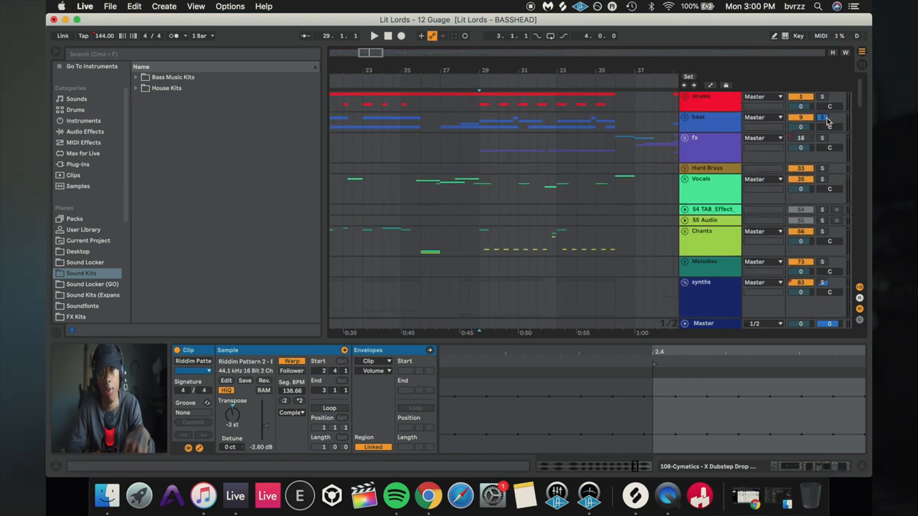
click(373, 36)
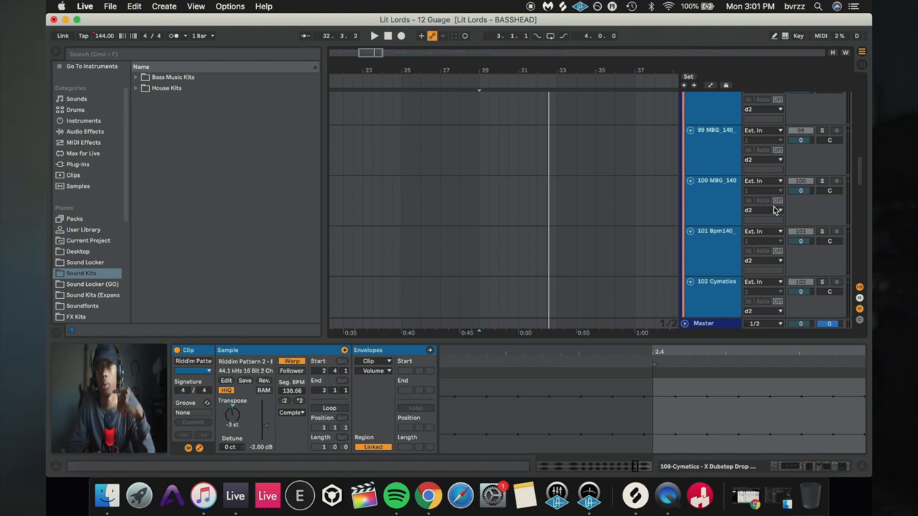
scroll(down, 3)
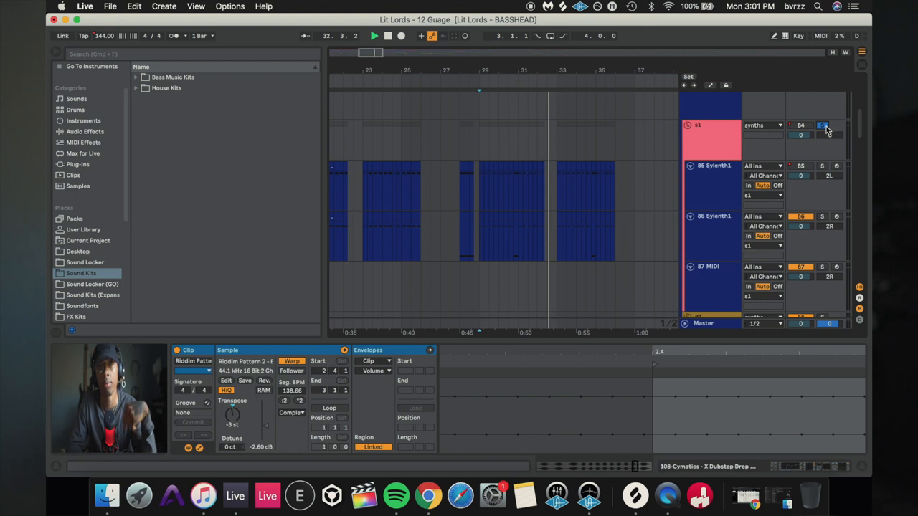
click(373, 35)
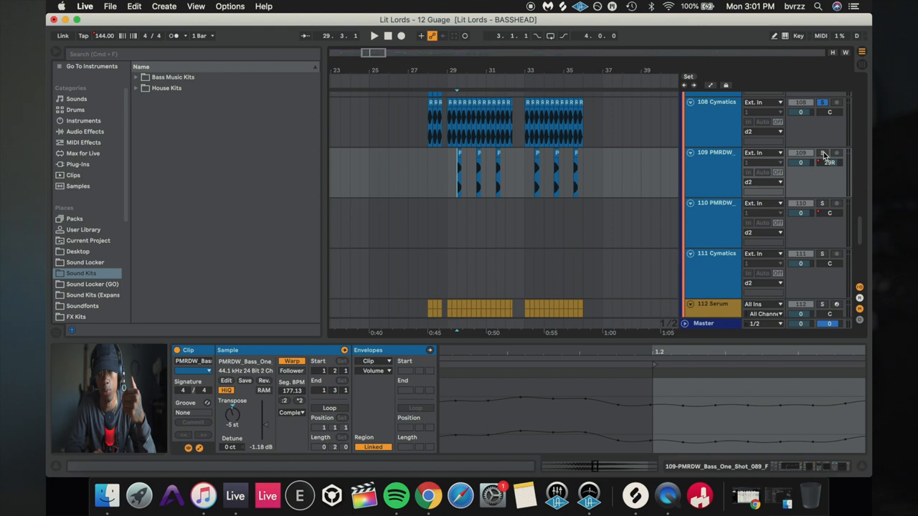
Unsolo the tracks, then solo the drums group and open Serum track 112's device chain
click(374, 36)
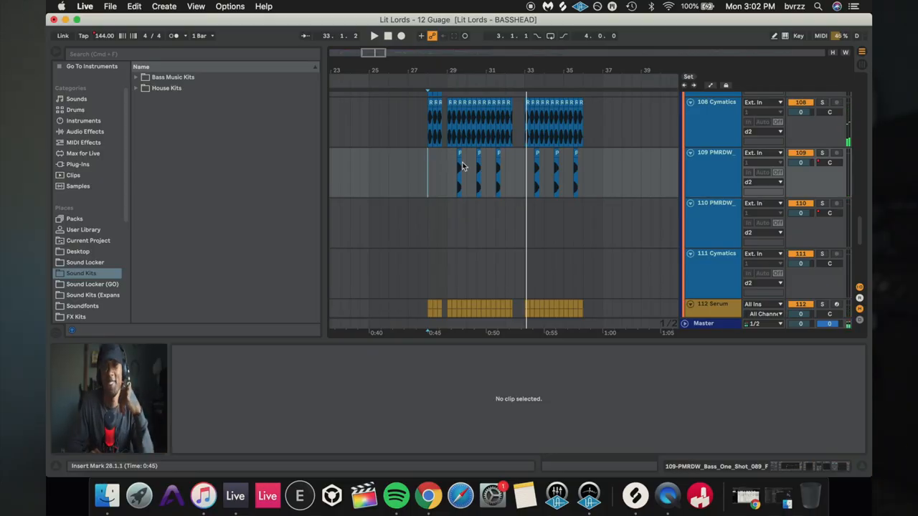
click(459, 172)
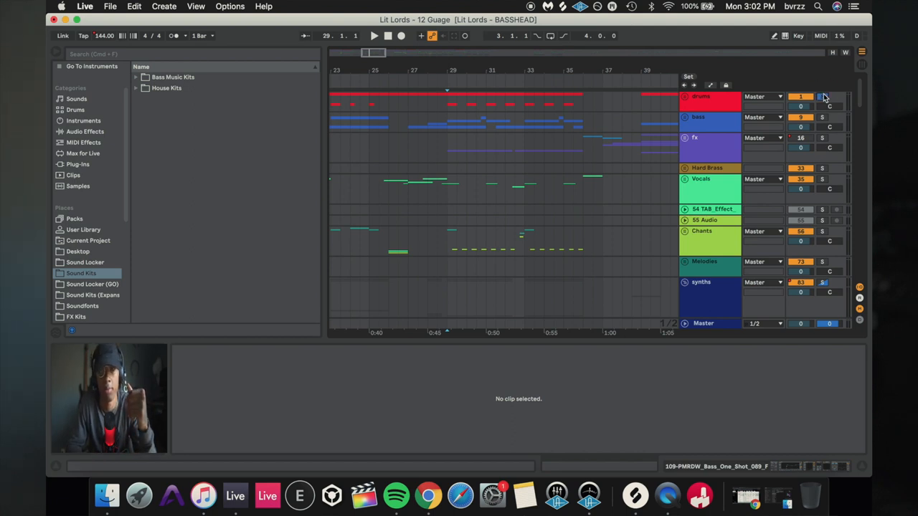
click(374, 36)
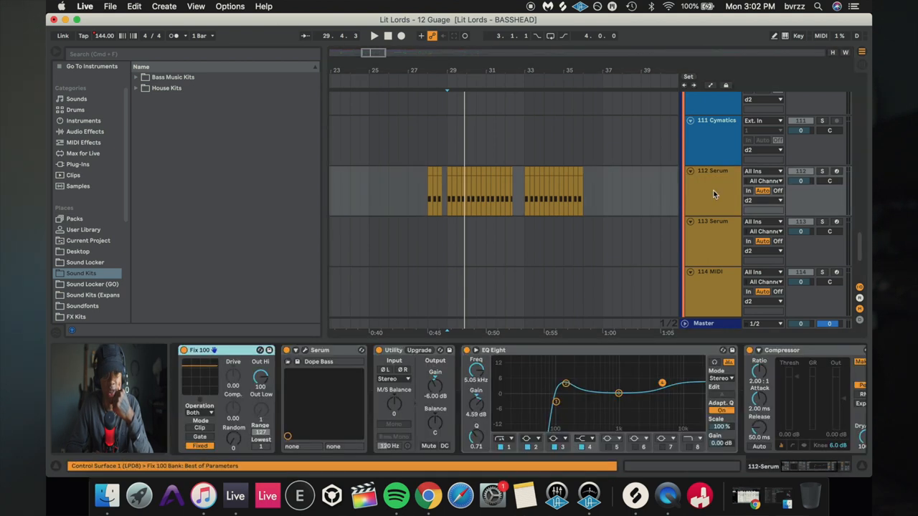
mouse_move(806, 184)
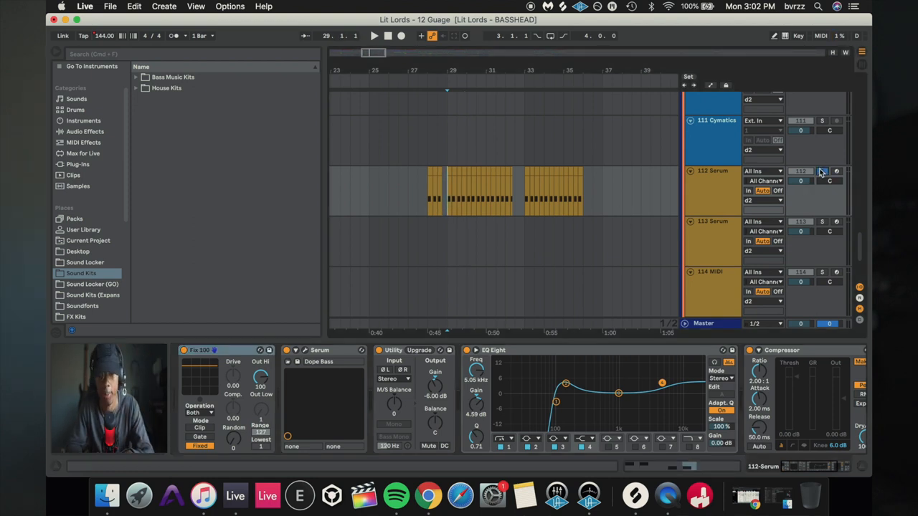
Solo the 112 Serum bass track during playback, then show the 32-Audio tracks 43–46
click(374, 35)
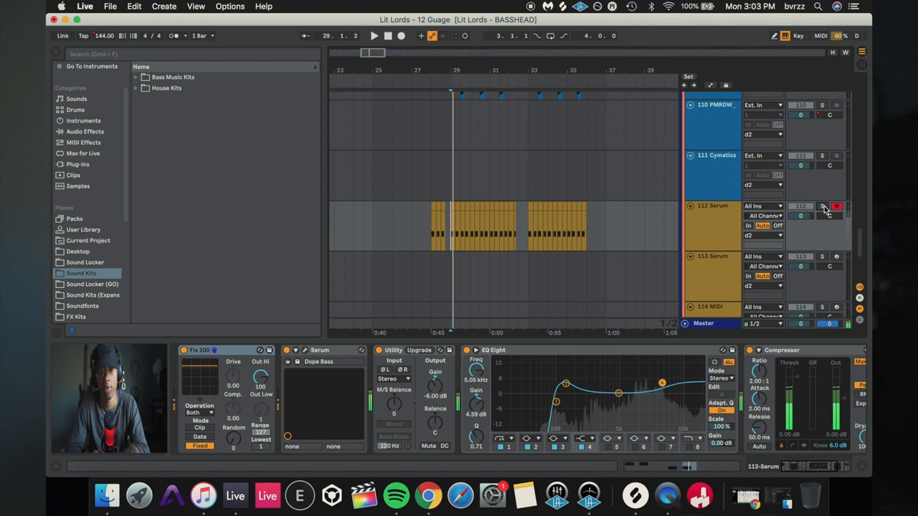
click(373, 35)
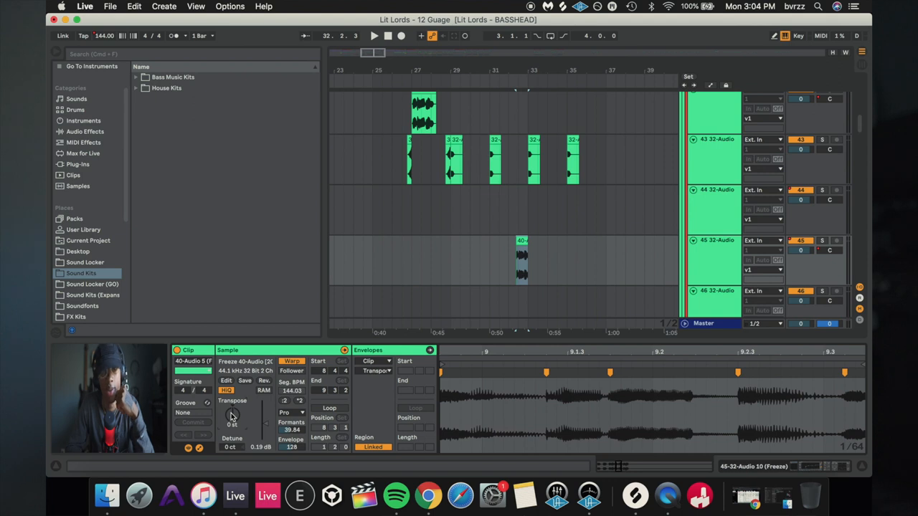
Play track 43's short 32-Audio clip from bar 17
click(374, 35)
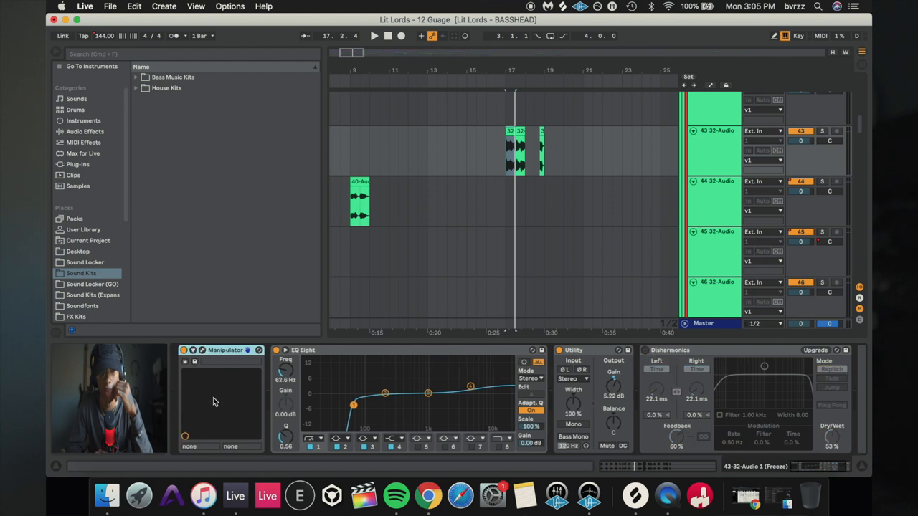
click(511, 151)
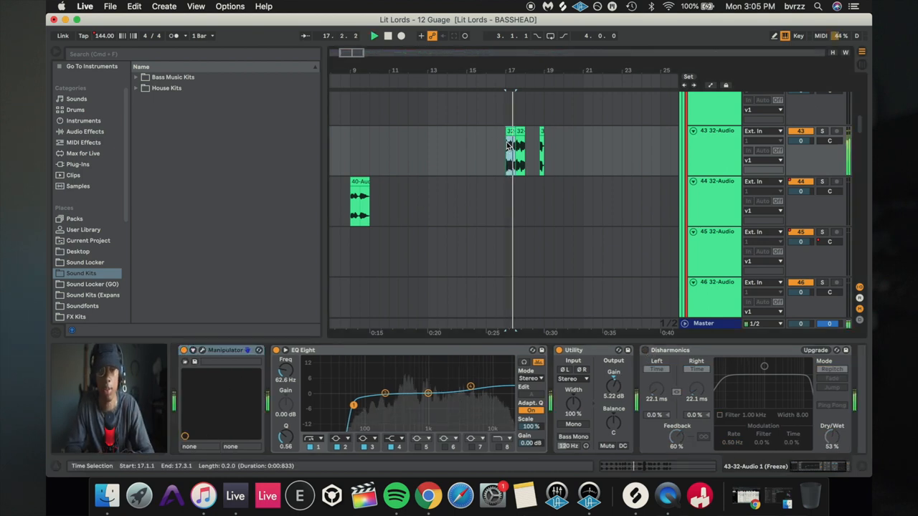
click(513, 133)
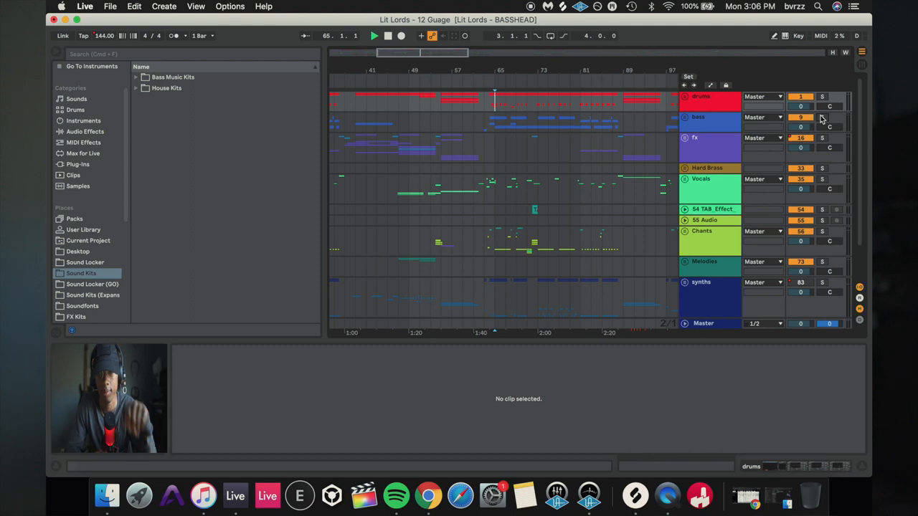
Restart playback at bar 63 on the drums track to hear the drop
click(373, 36)
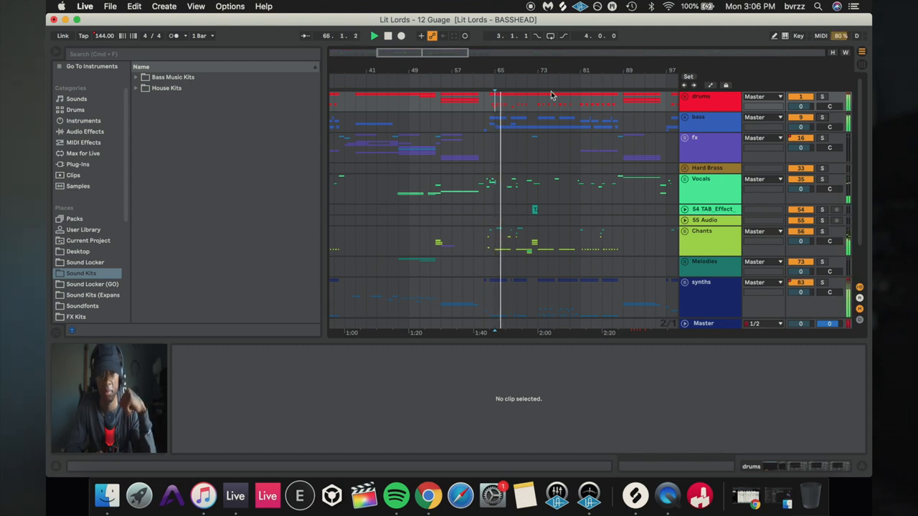
click(506, 96)
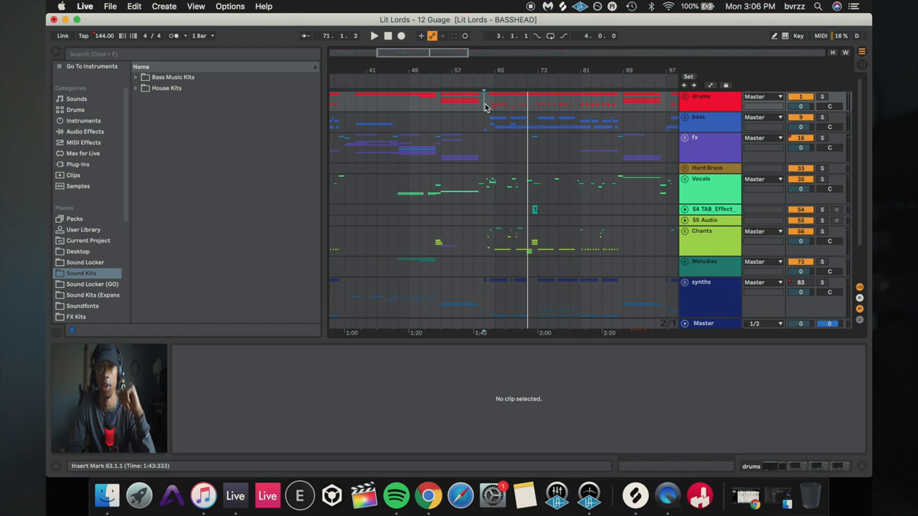
Scroll back and restart playback from bar 19, about 0:30 in
click(373, 36)
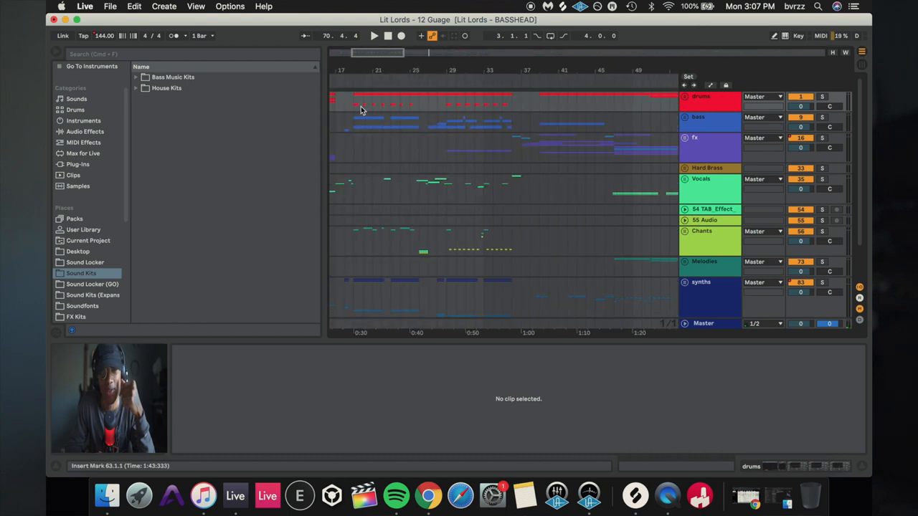
click(373, 35)
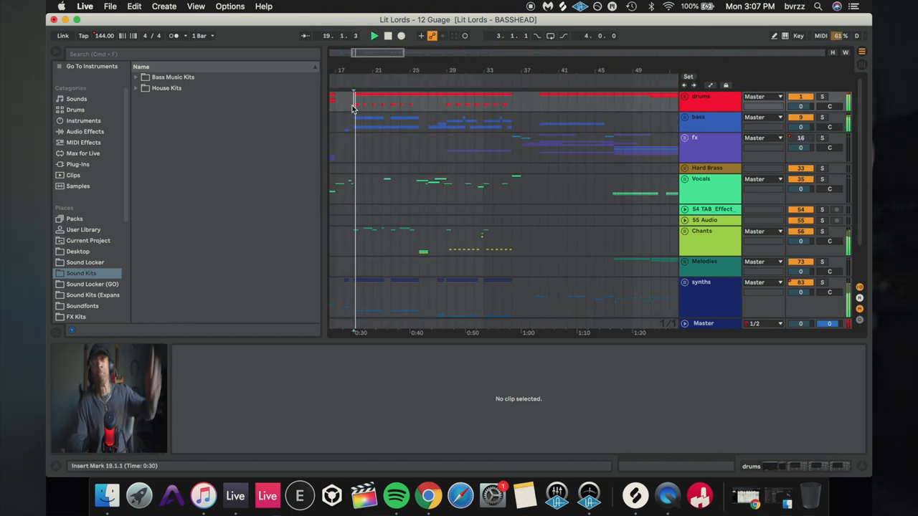
click(373, 35)
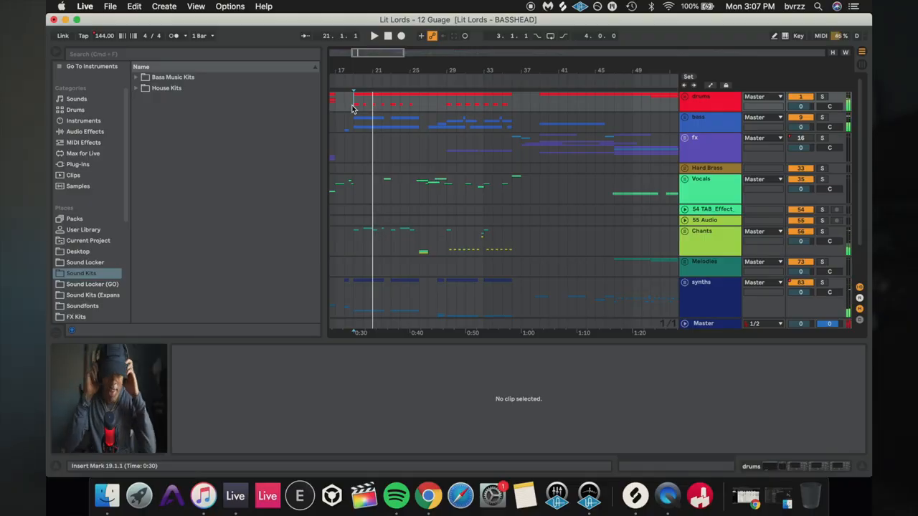